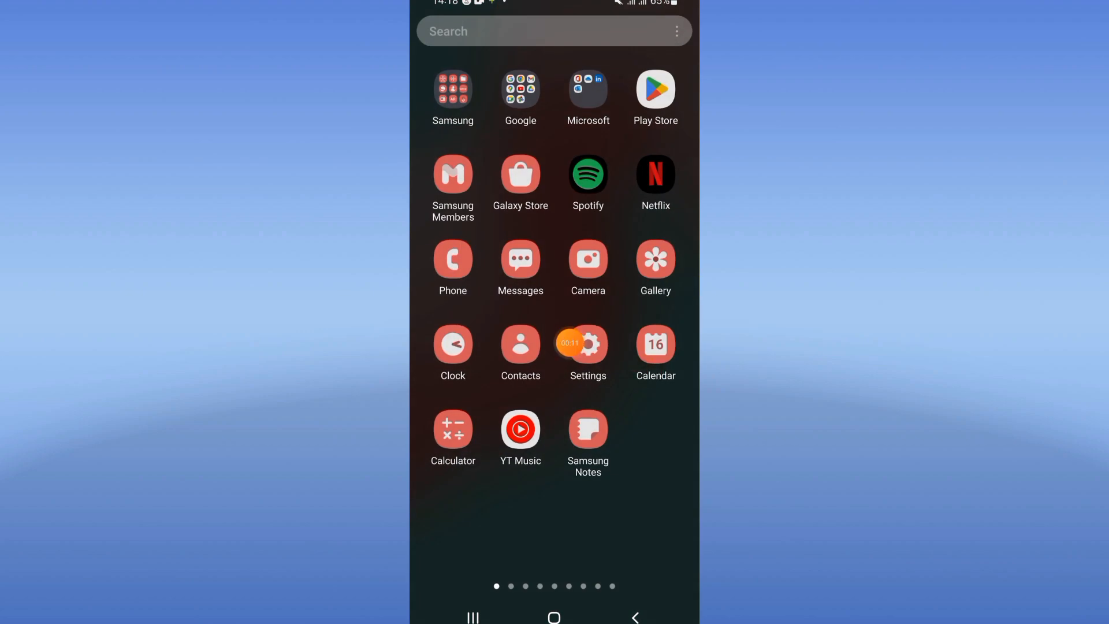
# - Find Tinder in the installed-apps list by searching for 'tinder'
pyautogui.click(586, 344)
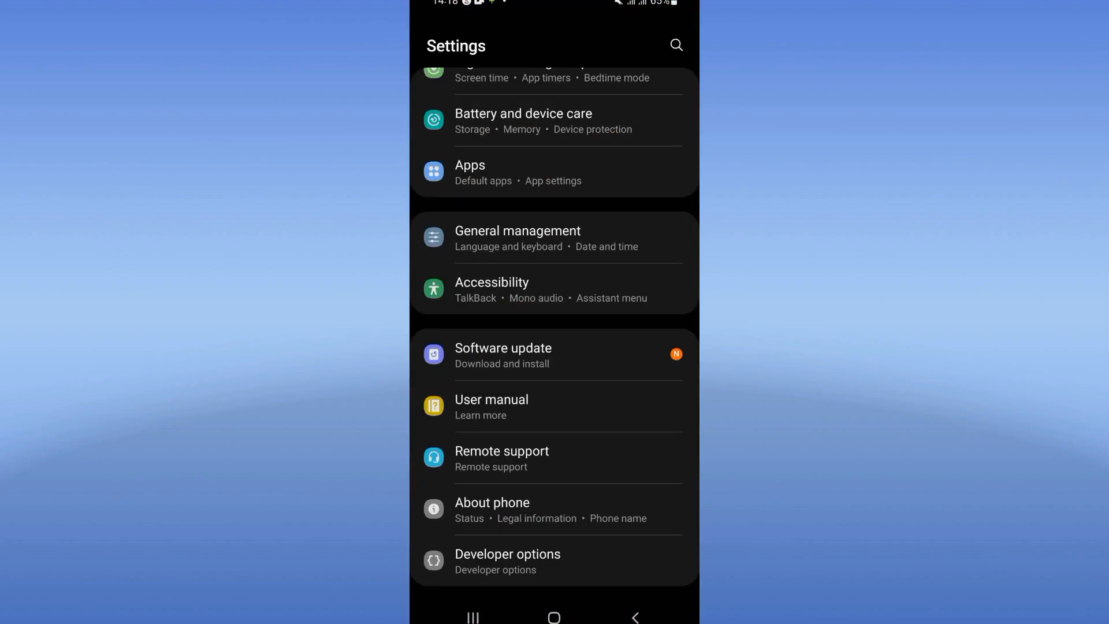
pyautogui.click(470, 165)
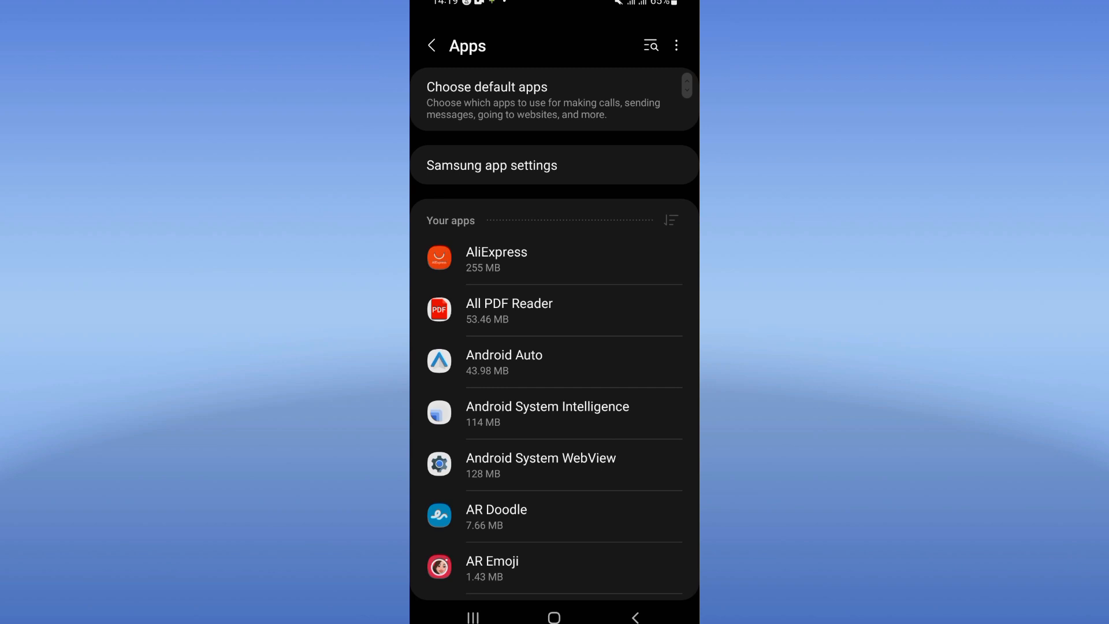
pyautogui.click(649, 45)
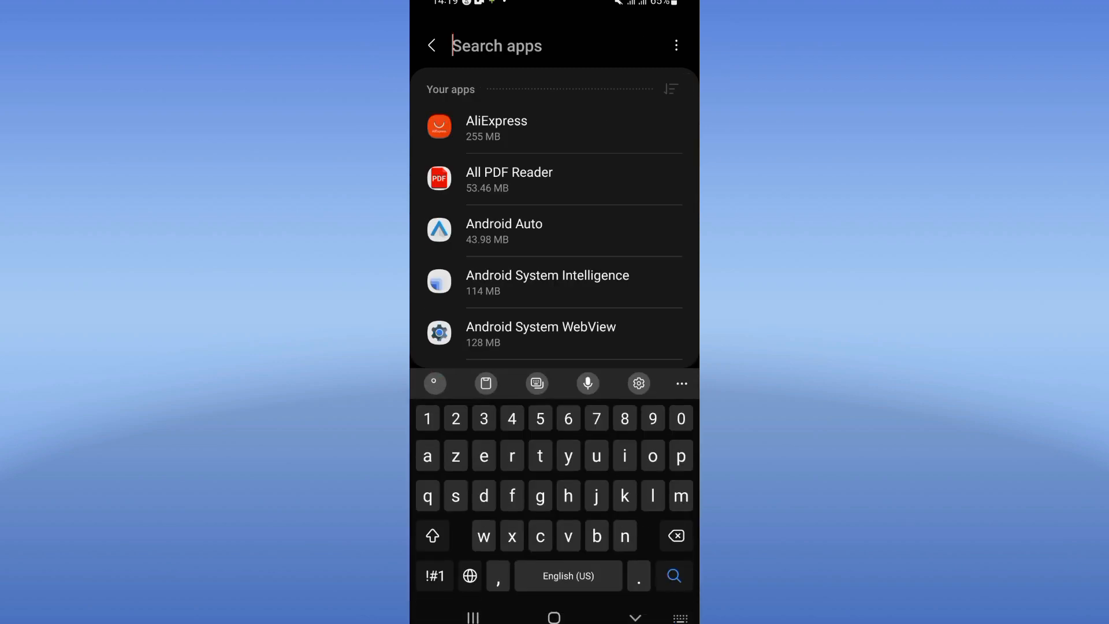
pyautogui.write('tinder')
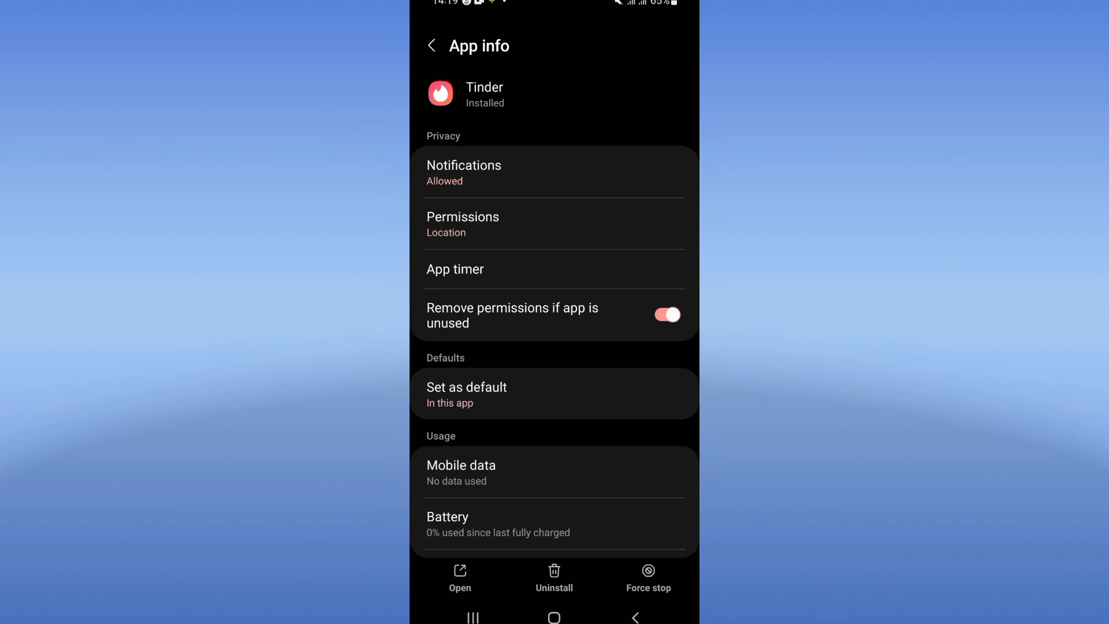
# - Clear Tinder's cached data from its Storage page (294 MB total usage shown)
pyautogui.scroll(-3)
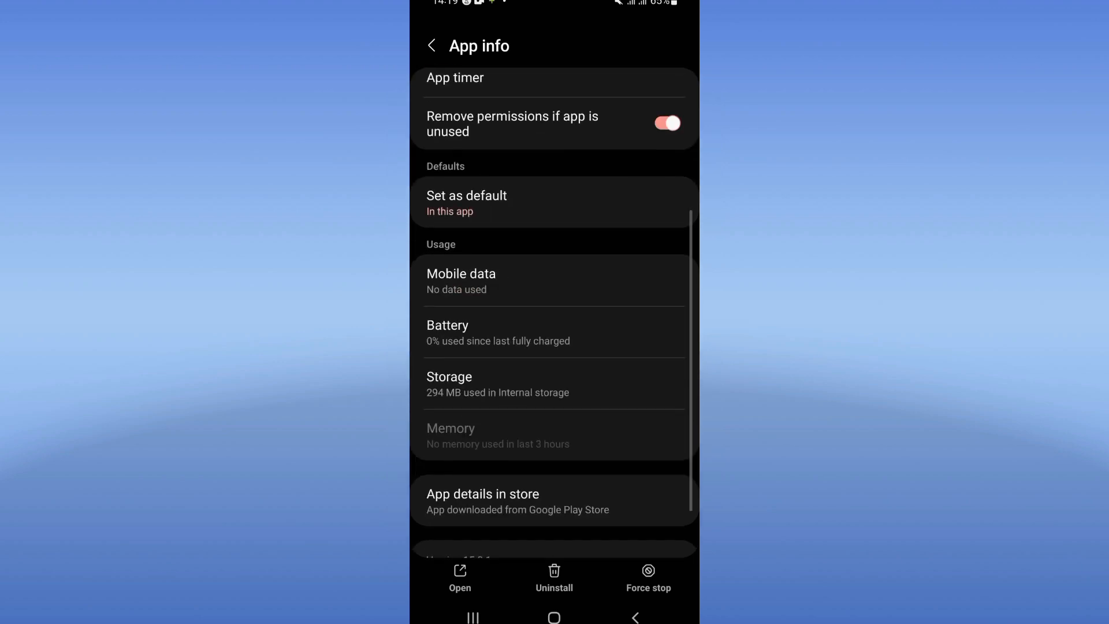
pyautogui.click(450, 383)
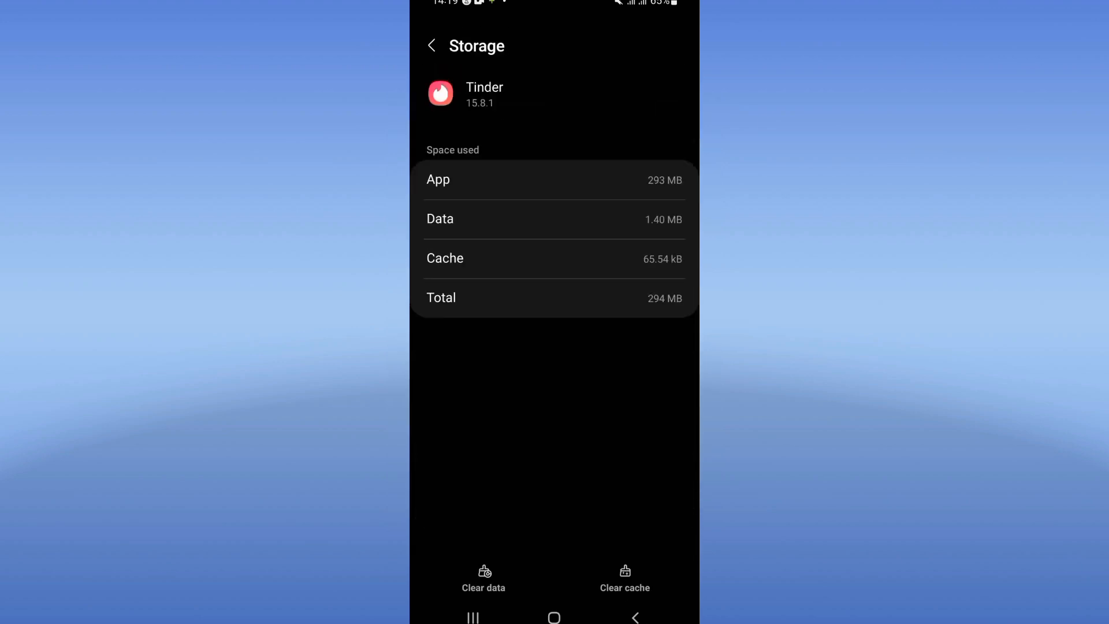
pyautogui.click(624, 578)
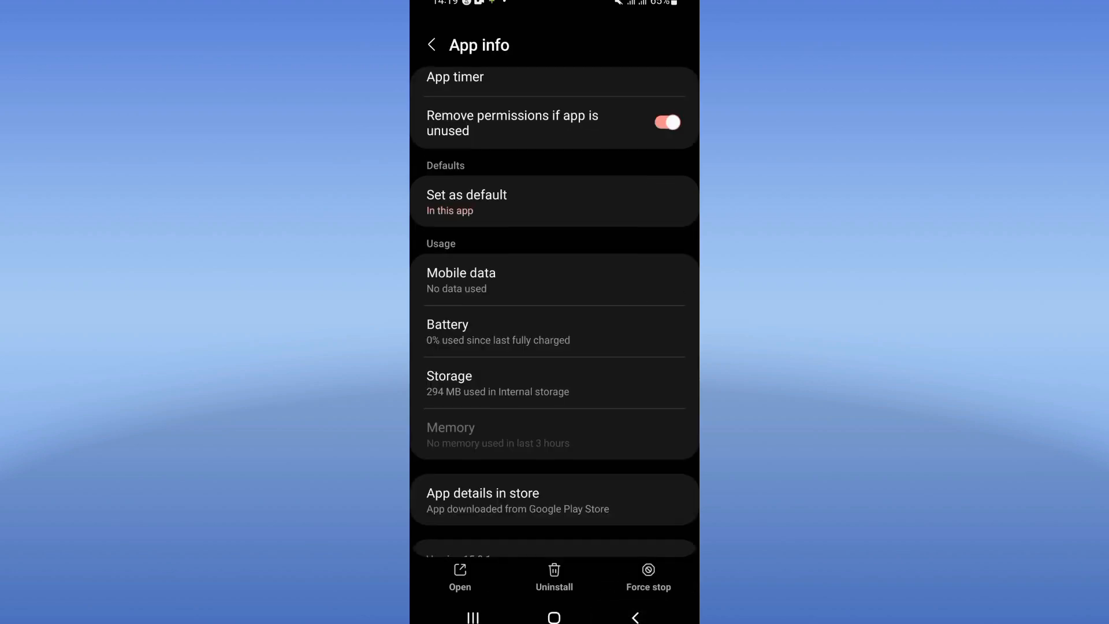
# - Force-stop Tinder and confirm the stop
pyautogui.click(647, 576)
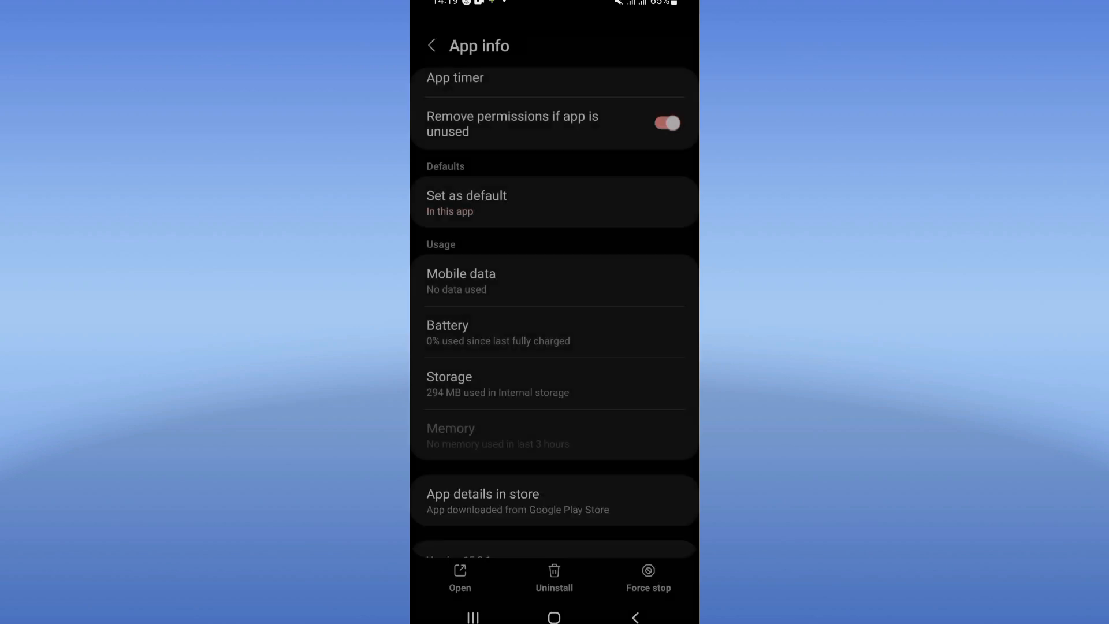
pyautogui.click(465, 201)
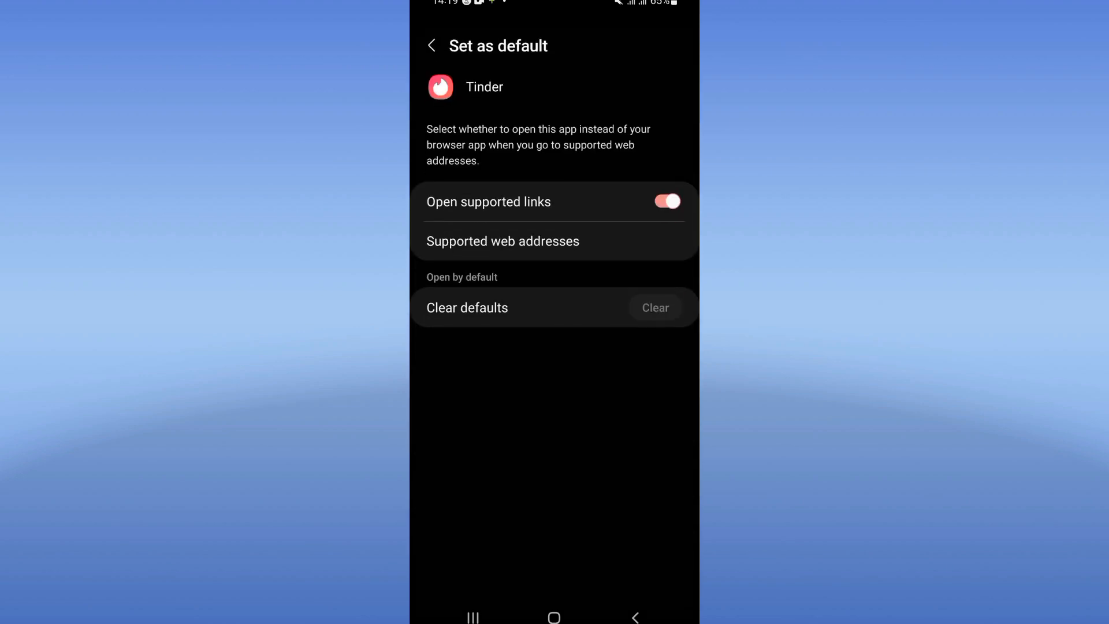